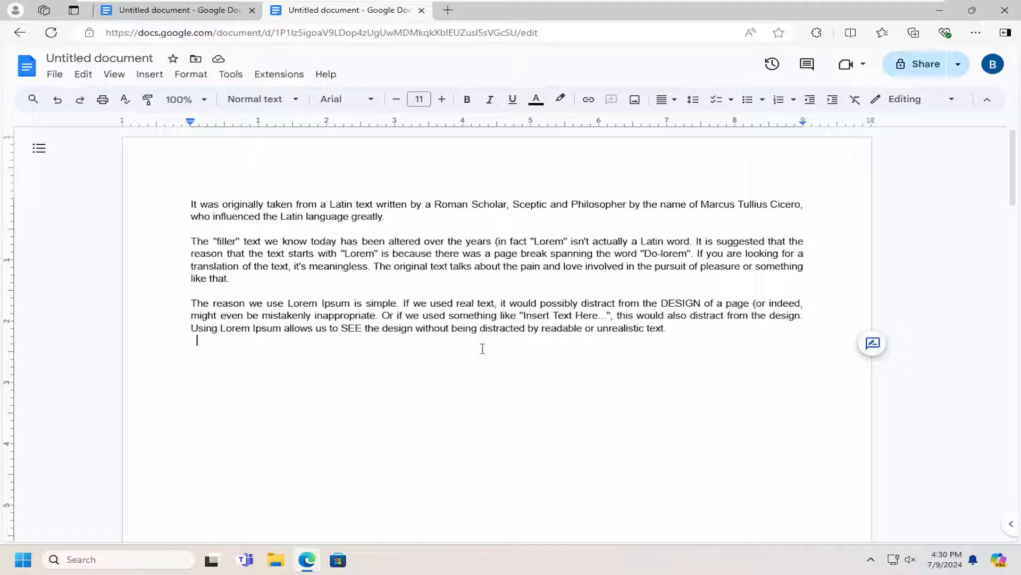
Change the font of the three lorem ipsum paragraphs from Arial to EB Garamond.
click(345, 99)
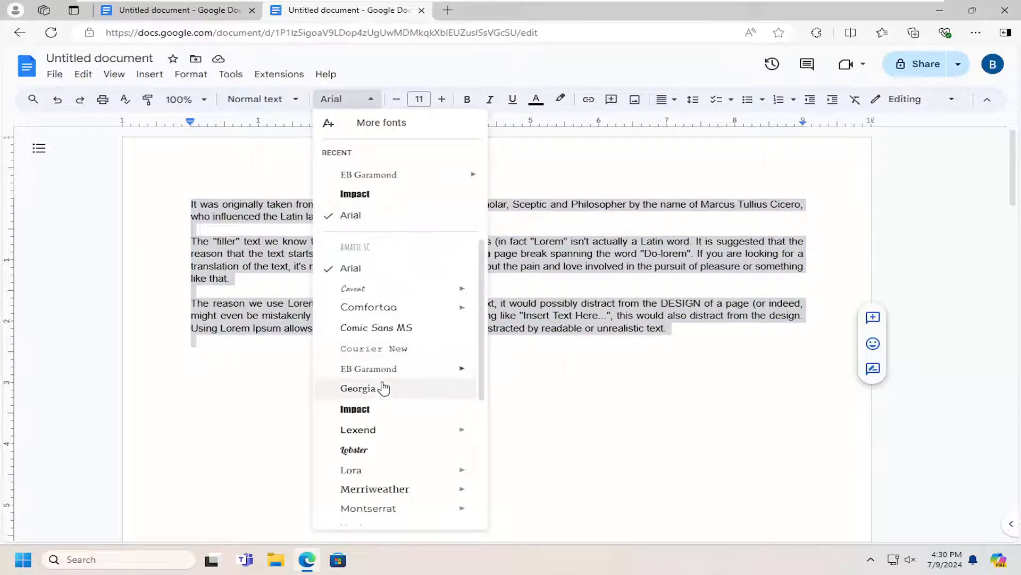
click(368, 174)
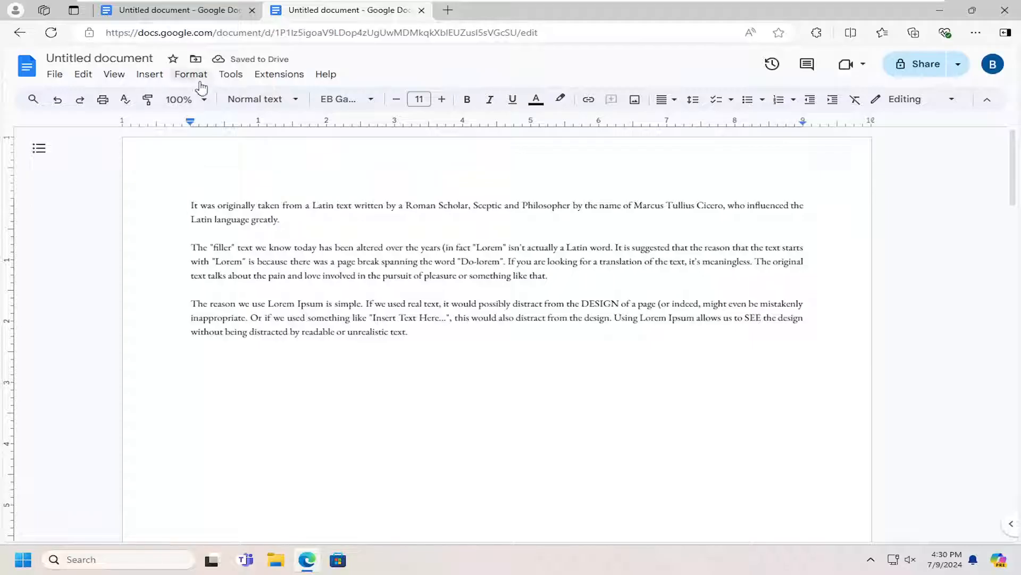
click(191, 73)
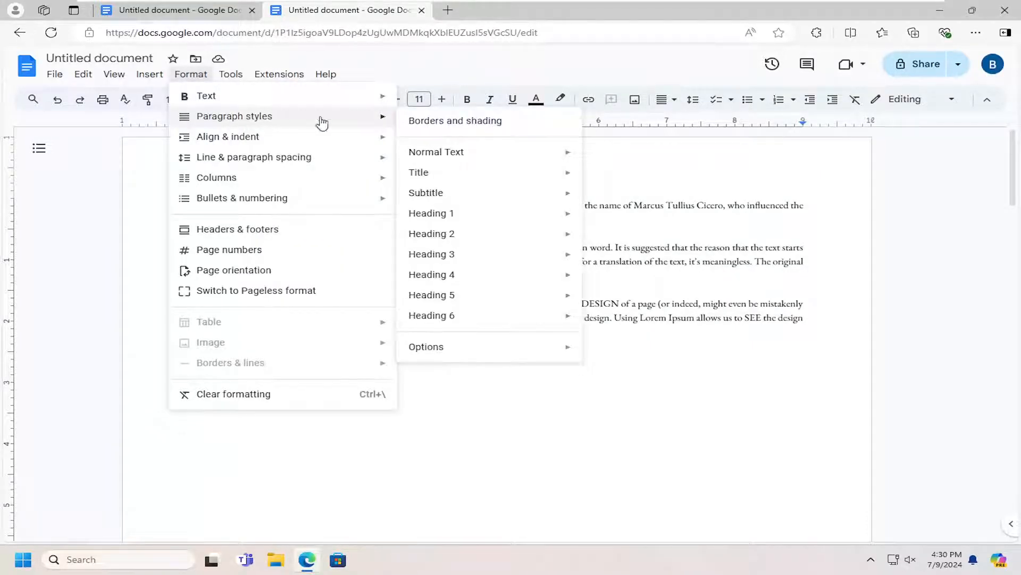
mouse_move(426, 346)
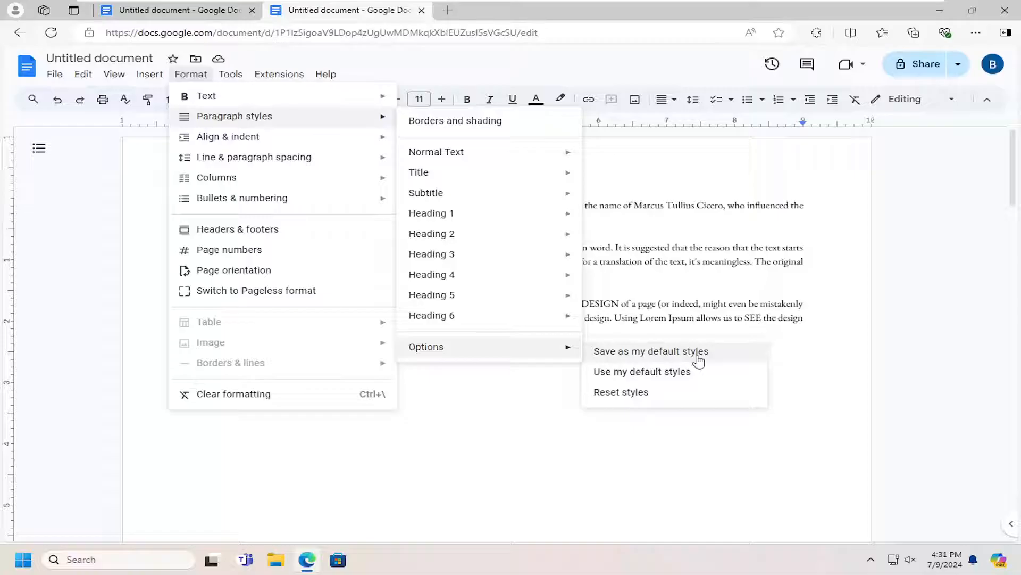
mouse_move(666, 378)
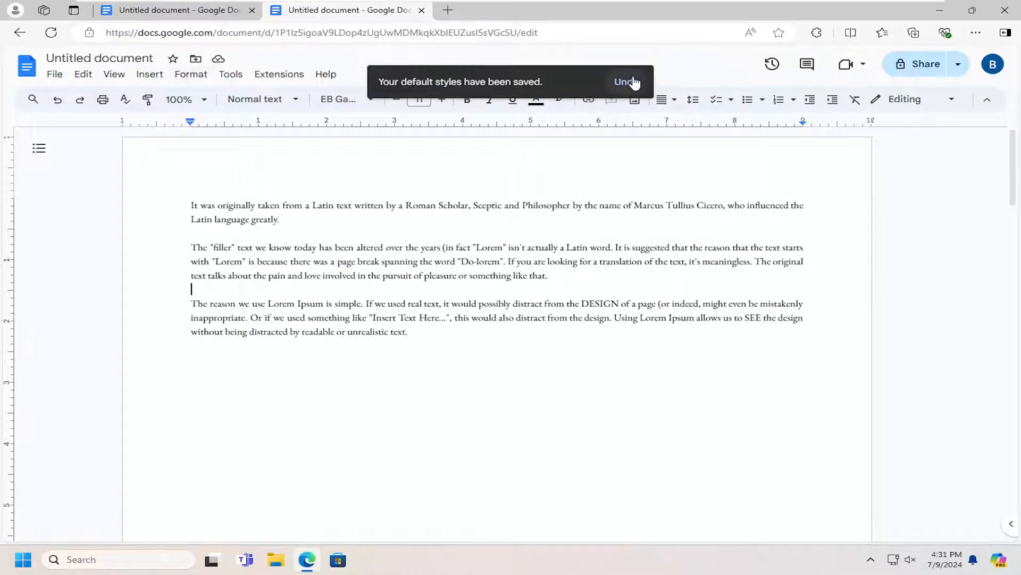
click(624, 82)
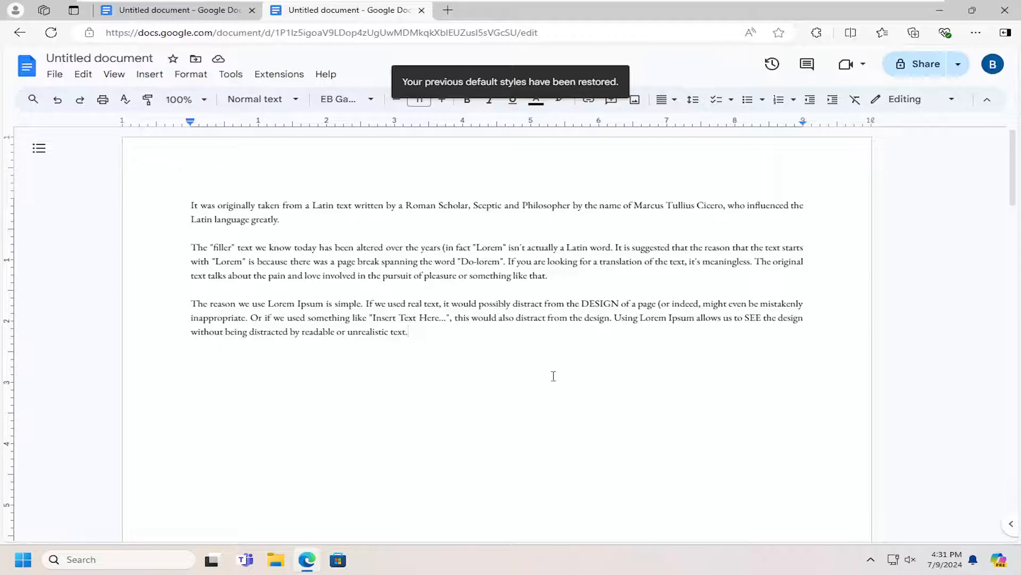